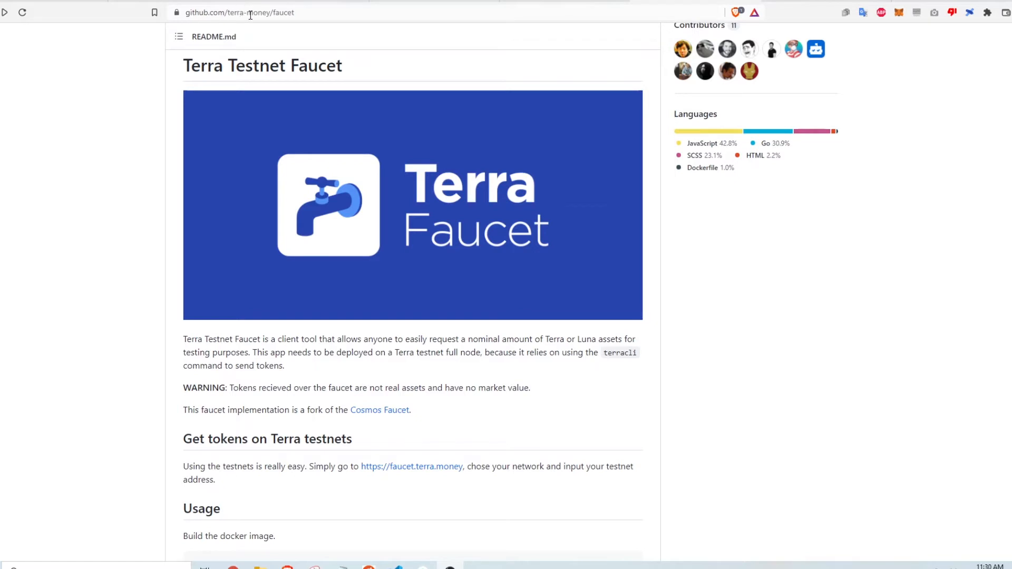
{"action": "mouse_move", "coordinate": [262, 65]}
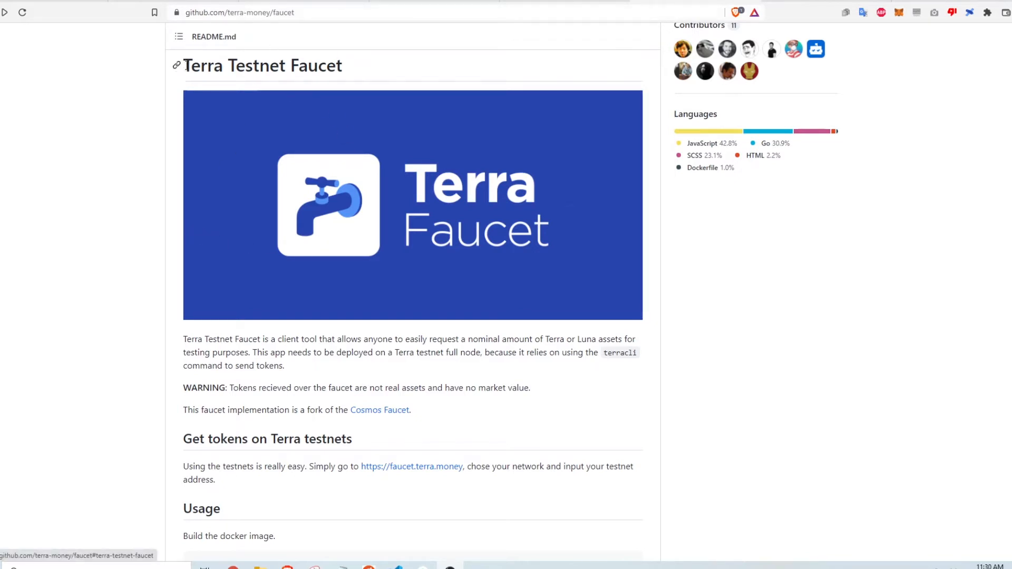
{"action": "mouse_move", "coordinate": [401, 70]}
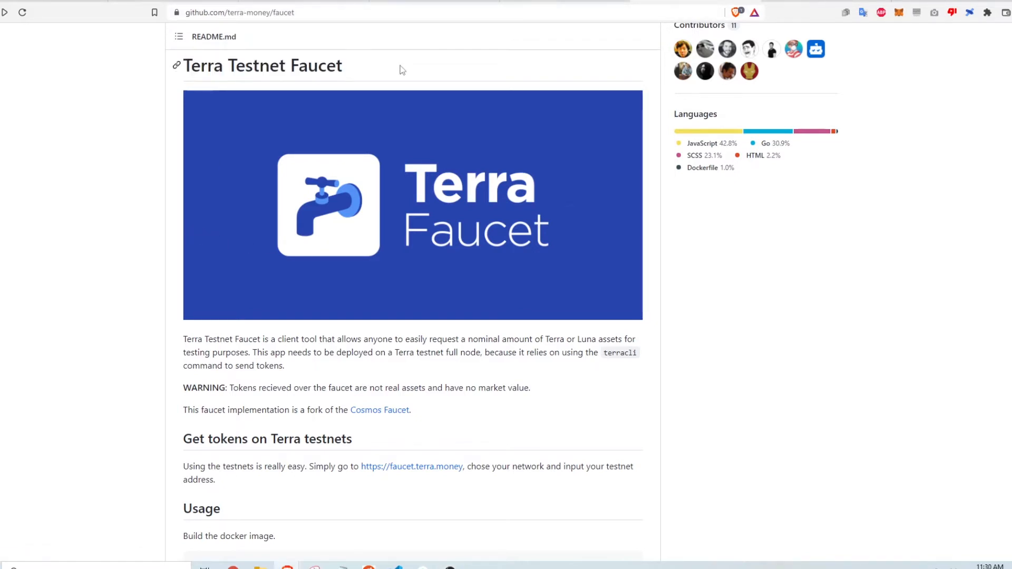
{"action": "mouse_move", "coordinate": [202, 454]}
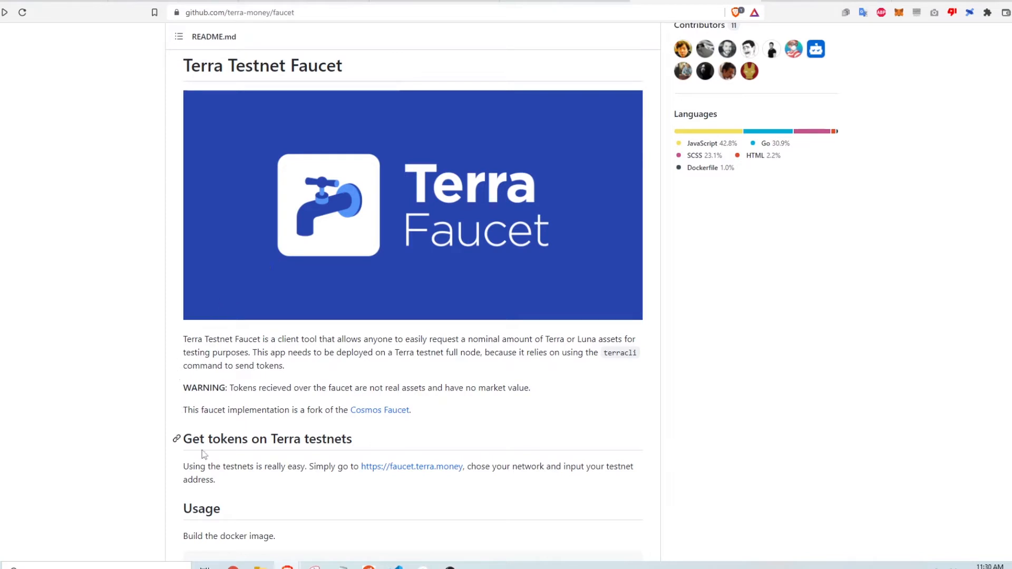
{"action": "mouse_move", "coordinate": [412, 466]}
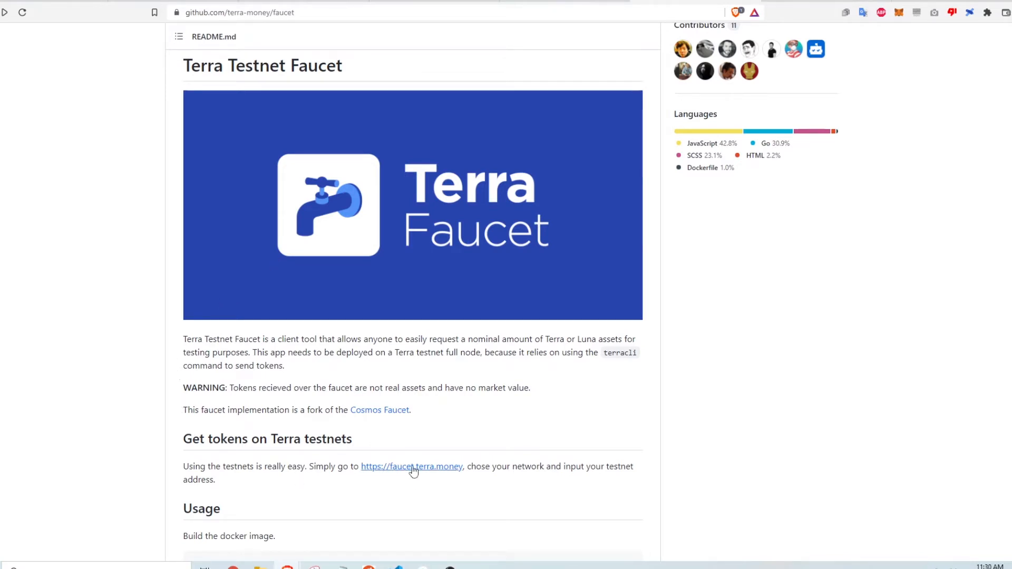
{"action": "mouse_move", "coordinate": [416, 474]}
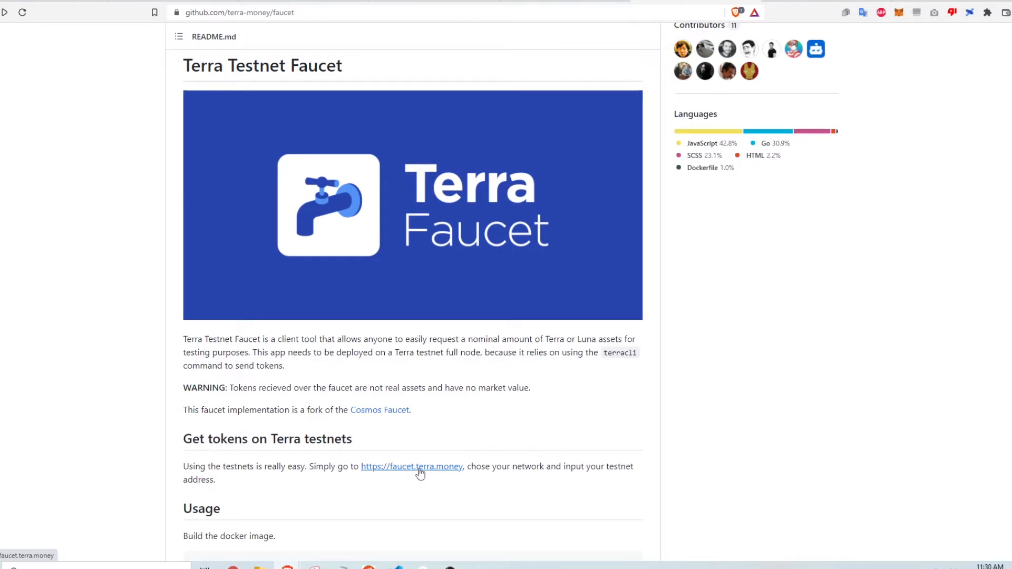
Step: Go to faucet.terra.money and confirm the Terra Station wallet is on the testnet network
{"action": "left_click", "coordinate": [411, 466]}
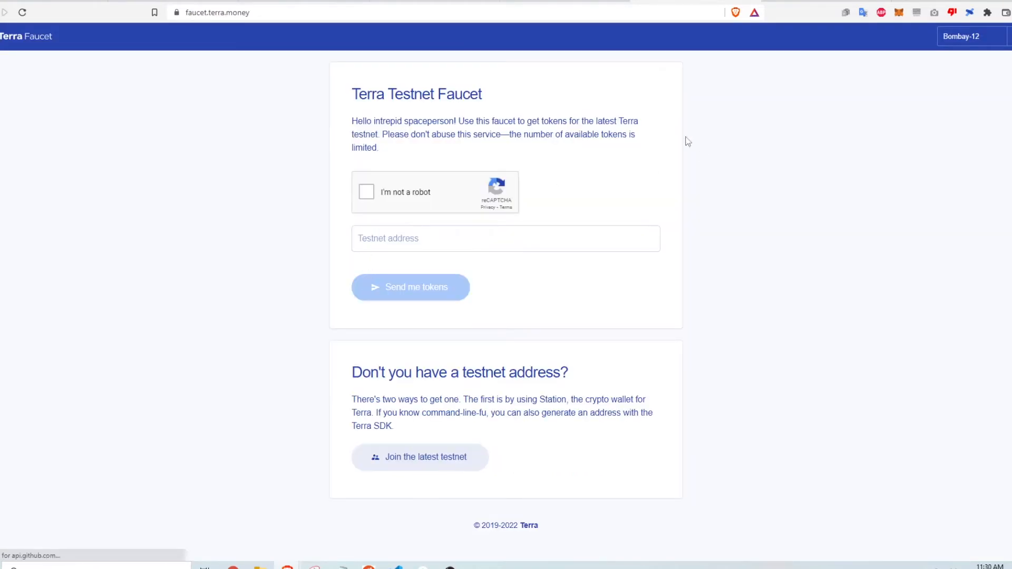
{"action": "mouse_move", "coordinate": [407, 171]}
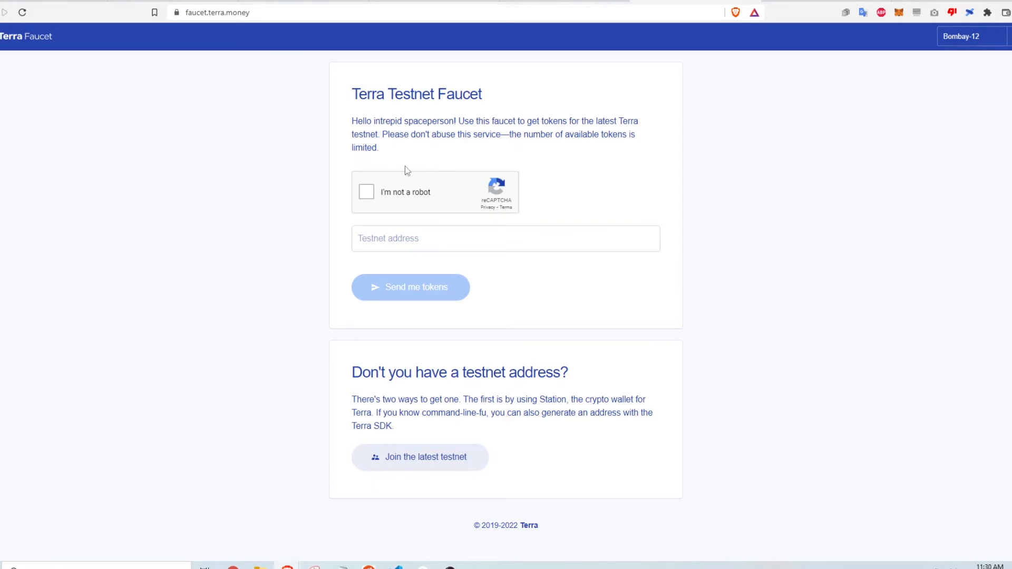
{"action": "mouse_move", "coordinate": [968, 12]}
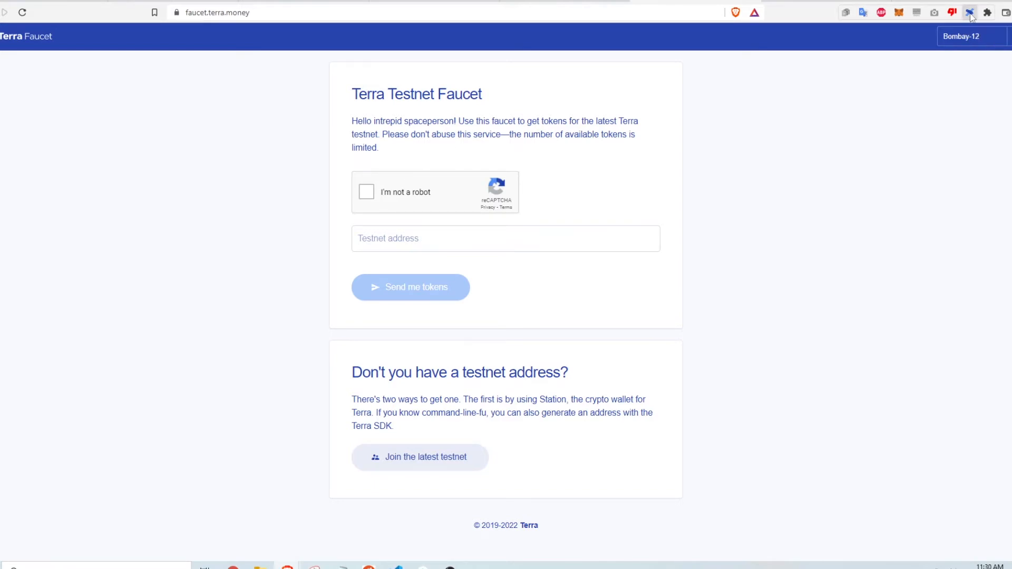
{"action": "left_click", "coordinate": [970, 11]}
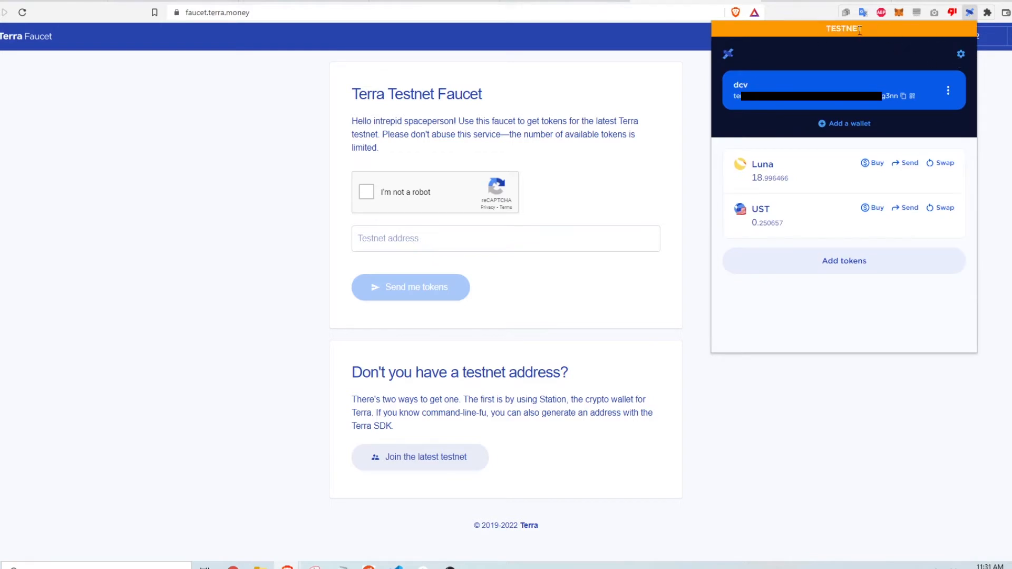
{"action": "left_click", "coordinate": [960, 54]}
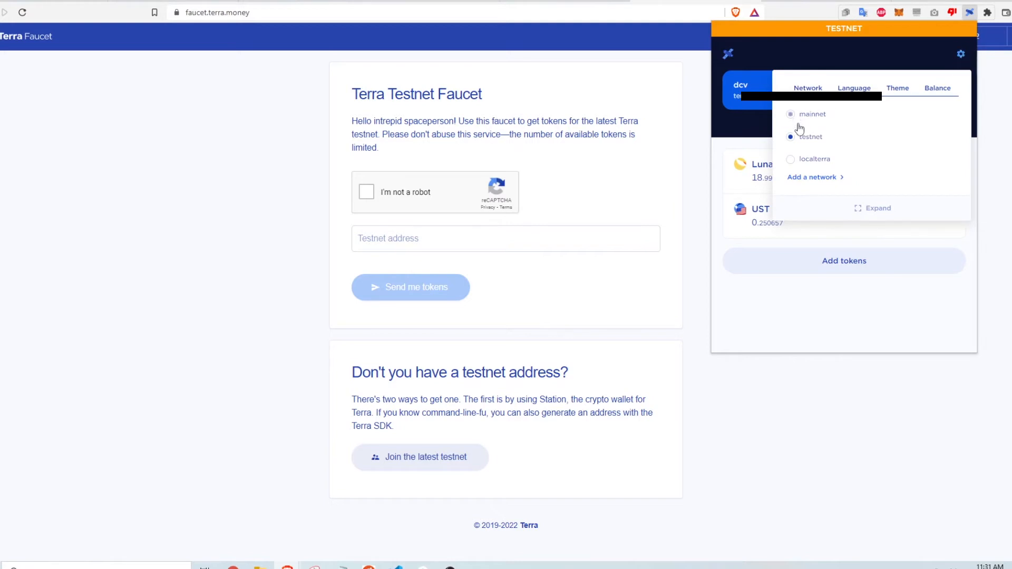
{"action": "mouse_move", "coordinate": [812, 125]}
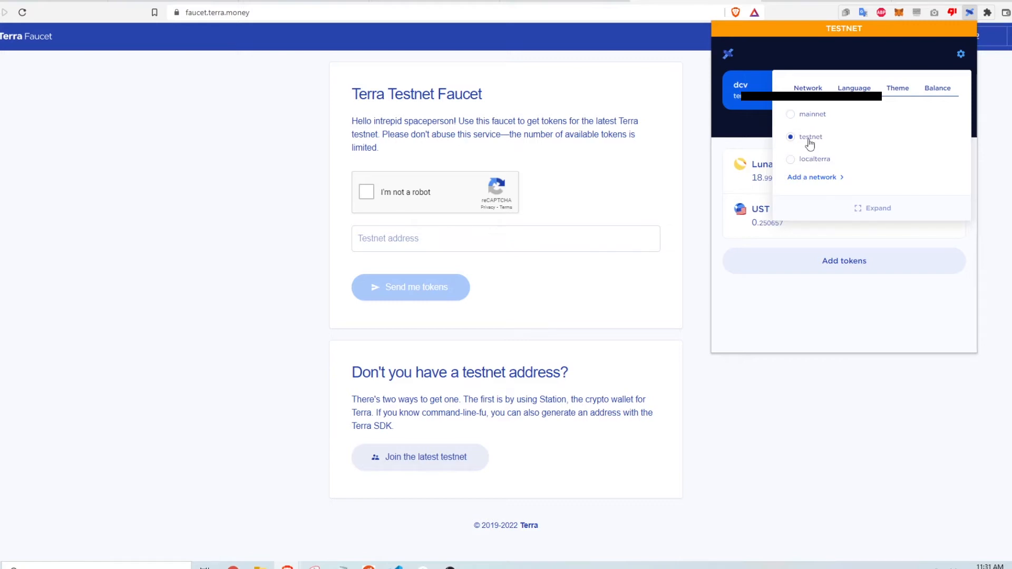
{"action": "left_click", "coordinate": [808, 136]}
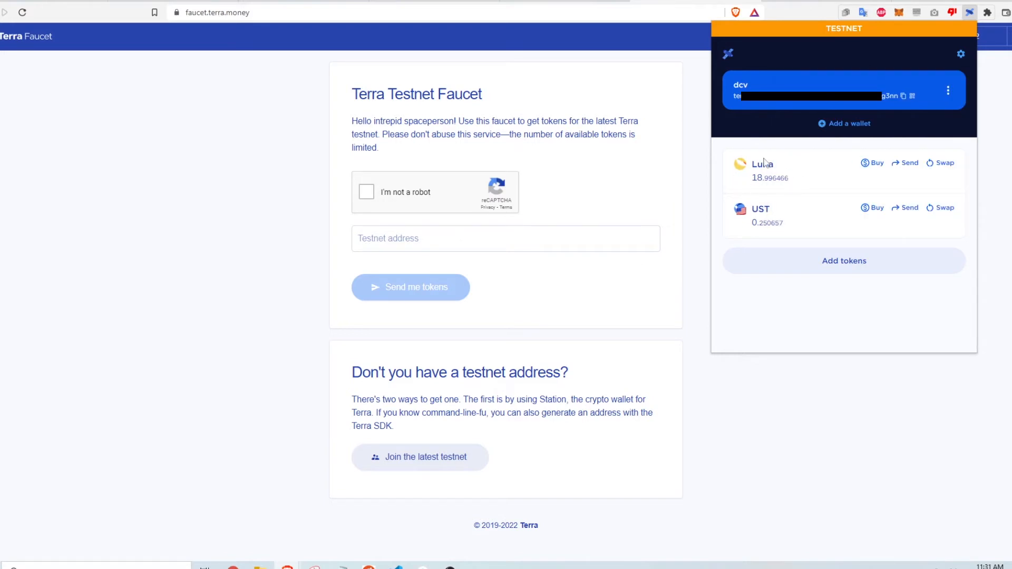
{"action": "mouse_move", "coordinate": [804, 183]}
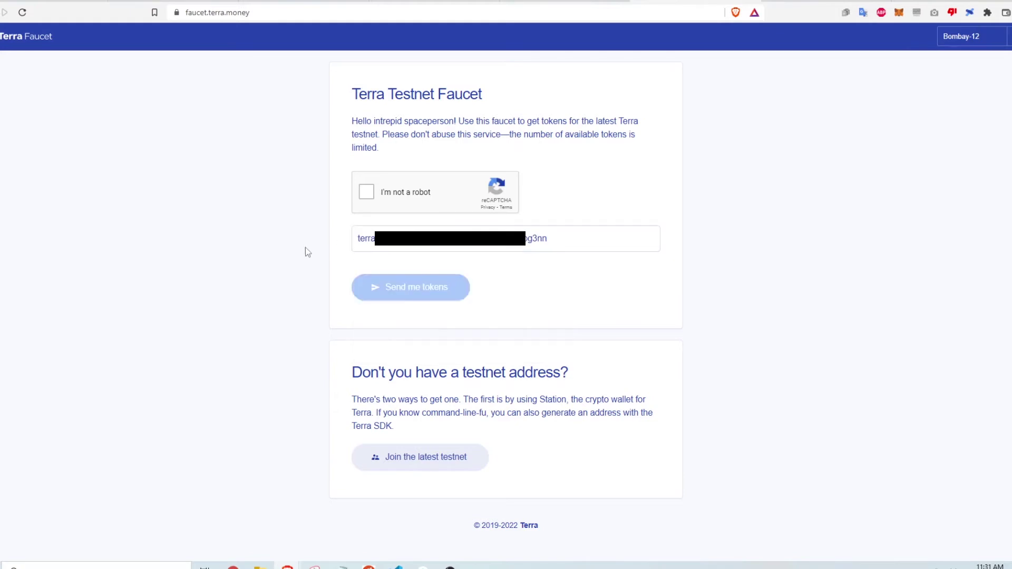
Step: Pass the reCAPTCHA bus-image check and request 10 testnet Luna for the wallet address
{"action": "left_click", "coordinate": [366, 191]}
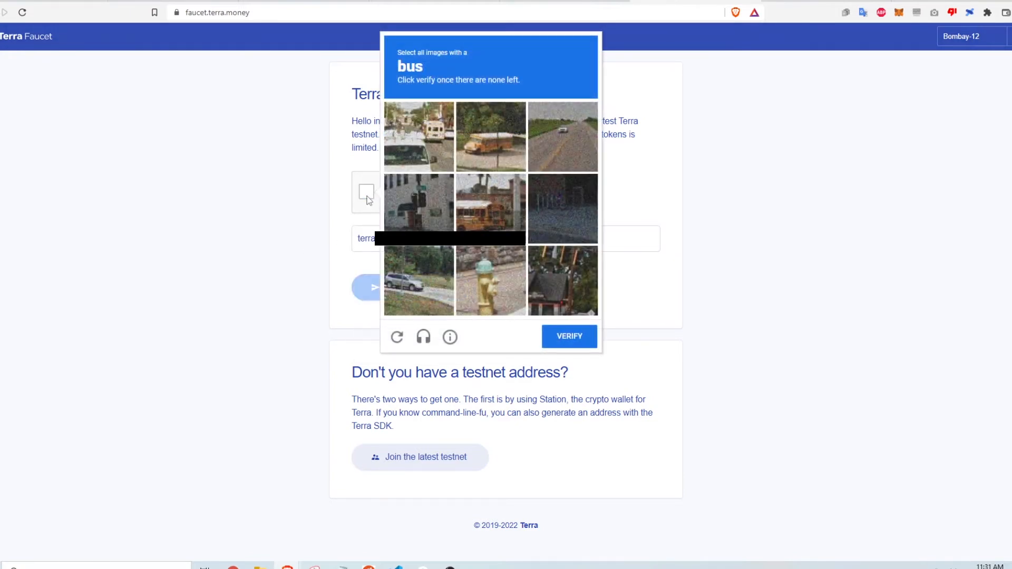
{"action": "left_click", "coordinate": [568, 337]}
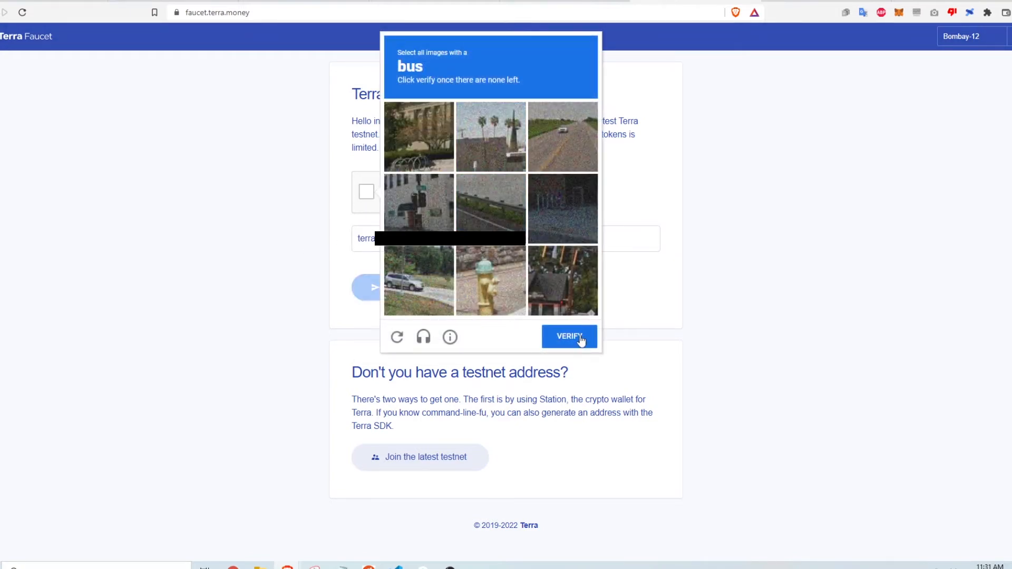
{"action": "left_click", "coordinate": [568, 336]}
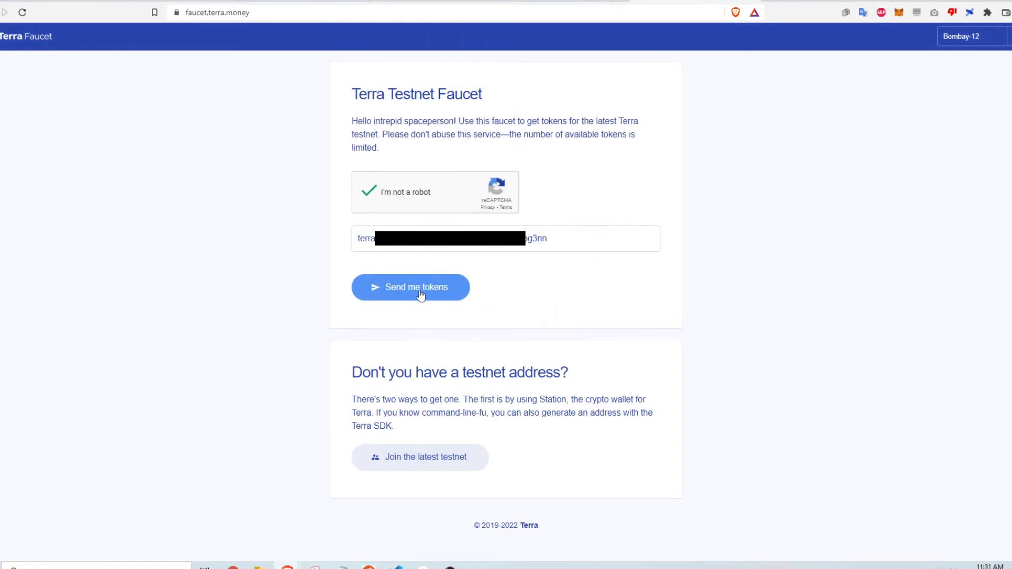
{"action": "left_click", "coordinate": [410, 287]}
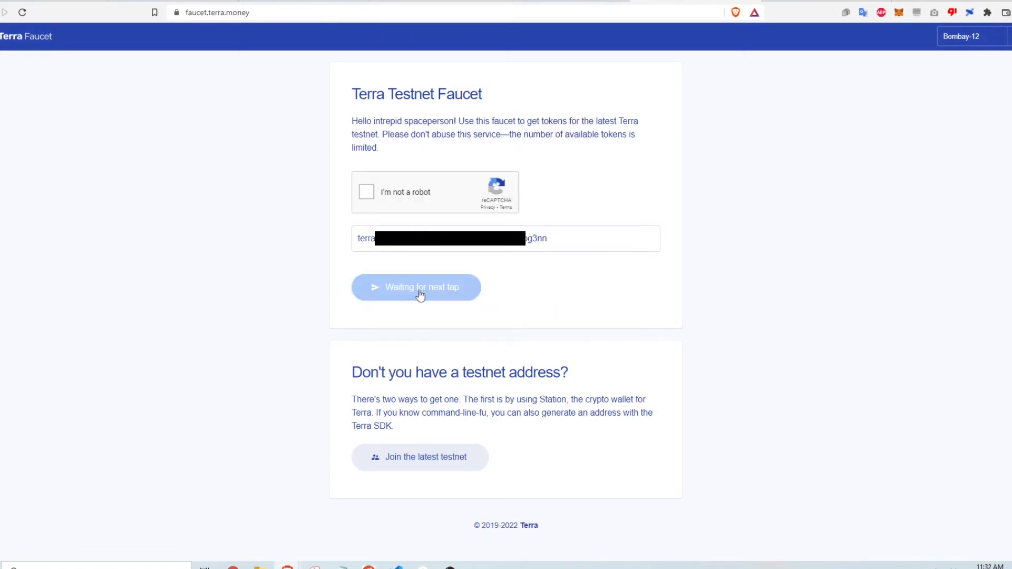
{"action": "left_click", "coordinate": [415, 286]}
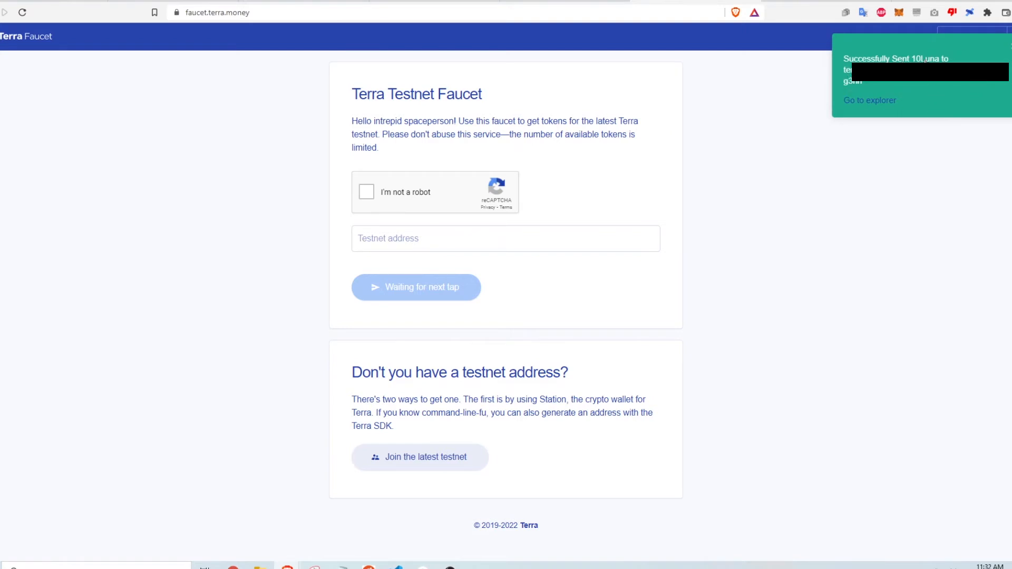
{"action": "mouse_move", "coordinate": [953, 84]}
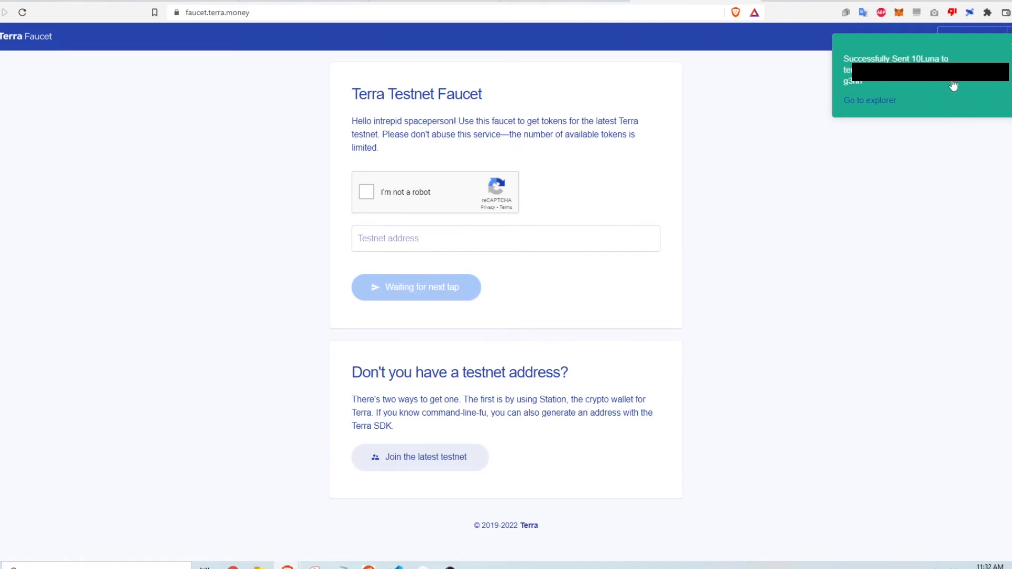
{"action": "mouse_move", "coordinate": [960, 84]}
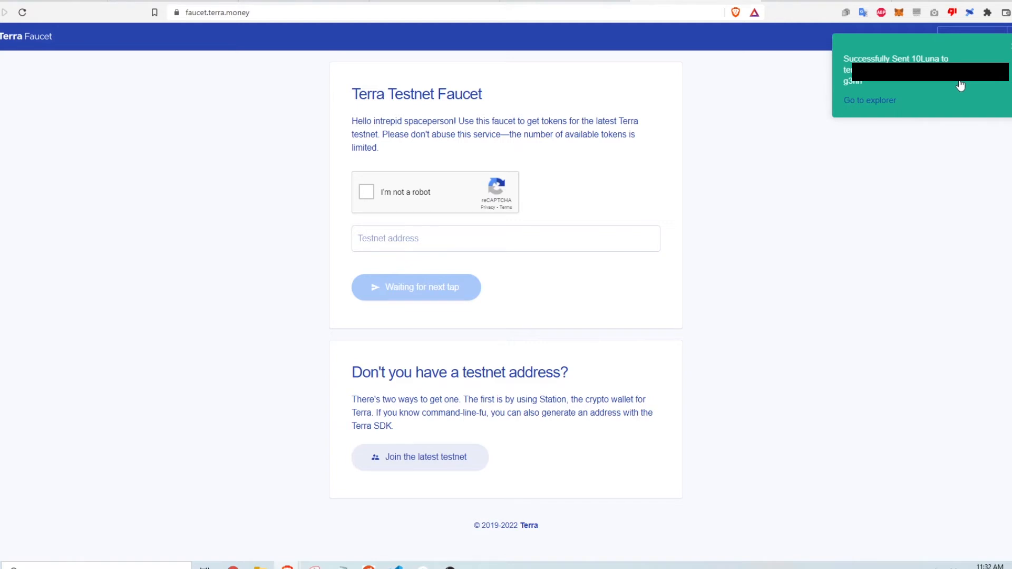
{"action": "mouse_move", "coordinate": [873, 159]}
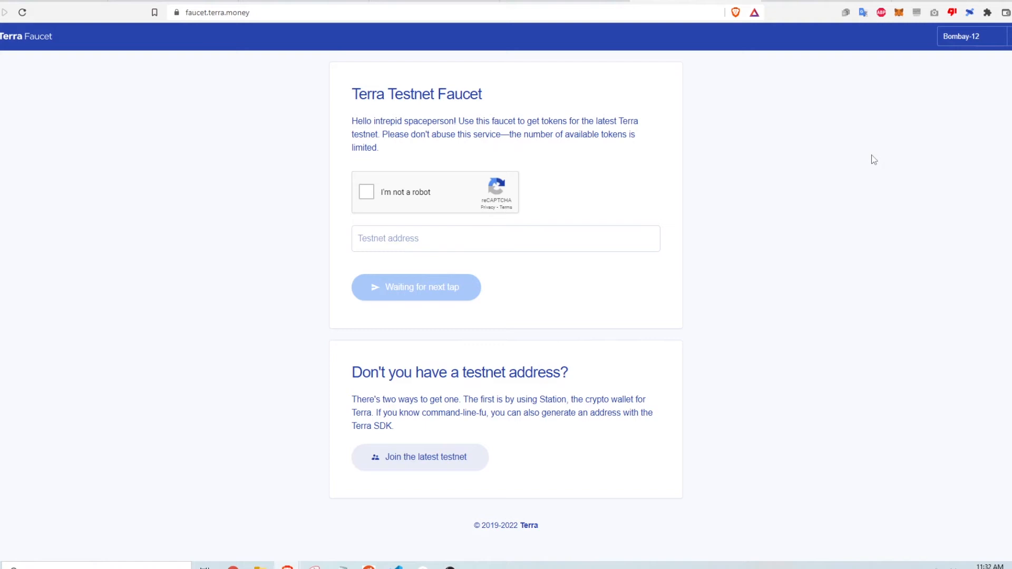
{"action": "mouse_move", "coordinate": [969, 12]}
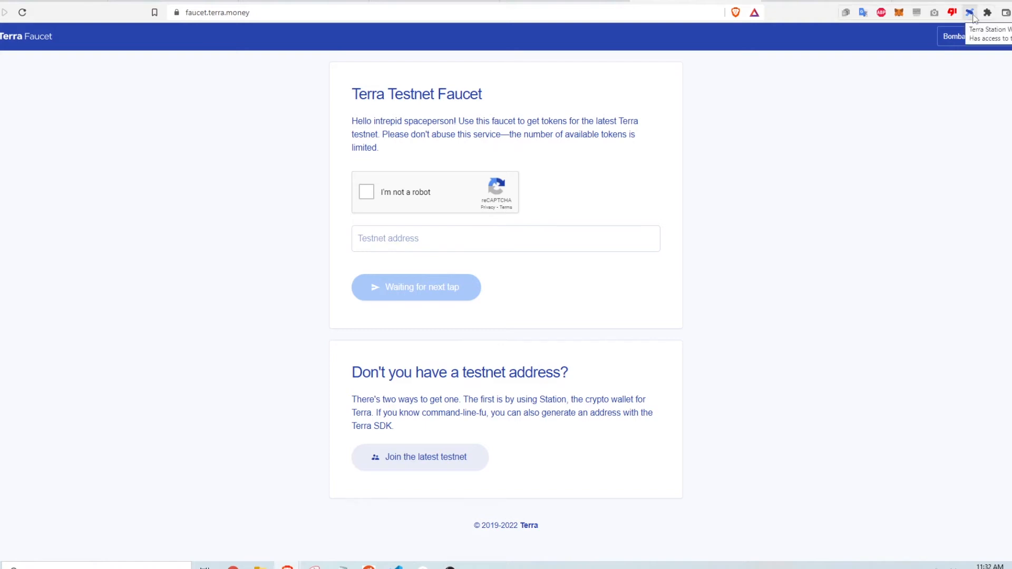
Step: Check the wallet balance shows about 28.99 Luna after the faucet transfer
{"action": "left_click", "coordinate": [968, 11]}
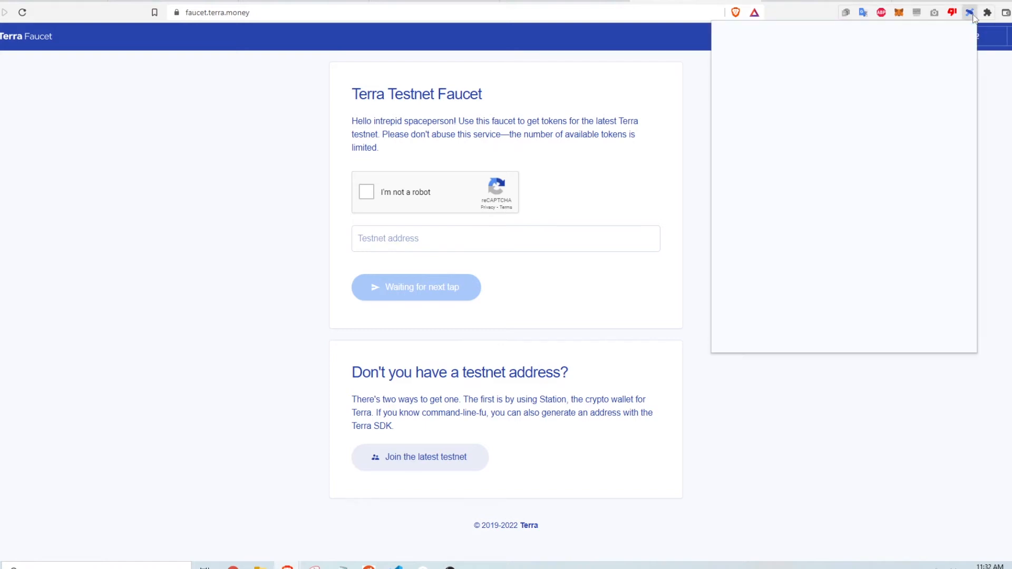
{"action": "left_click", "coordinate": [969, 13]}
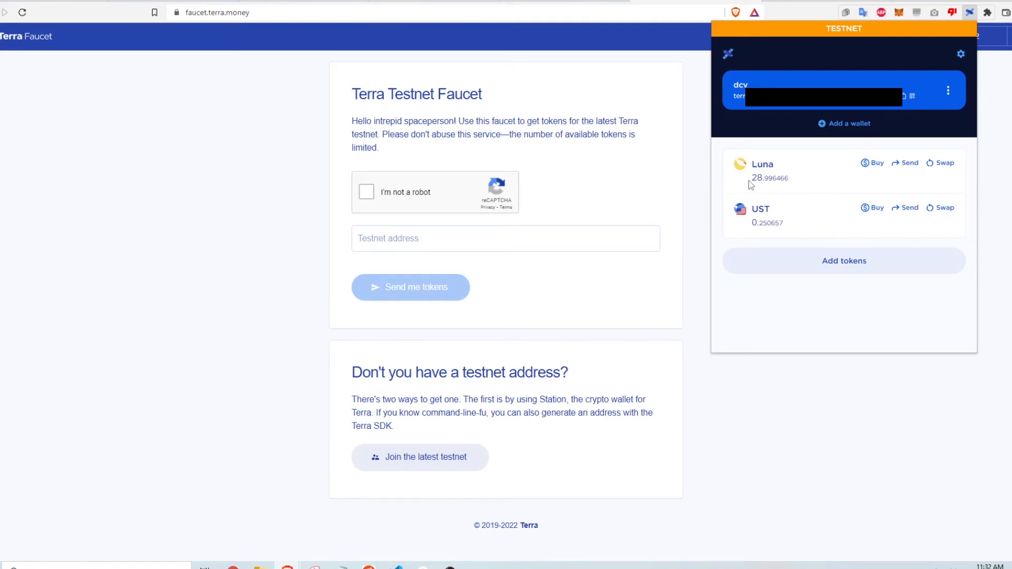
{"action": "mouse_move", "coordinate": [812, 183]}
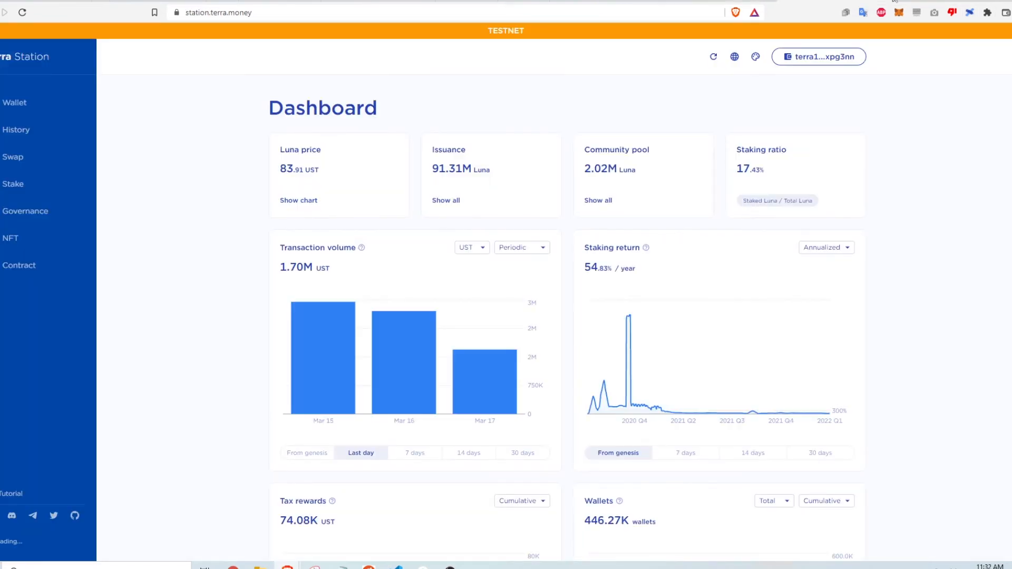
{"action": "mouse_move", "coordinate": [12, 157]}
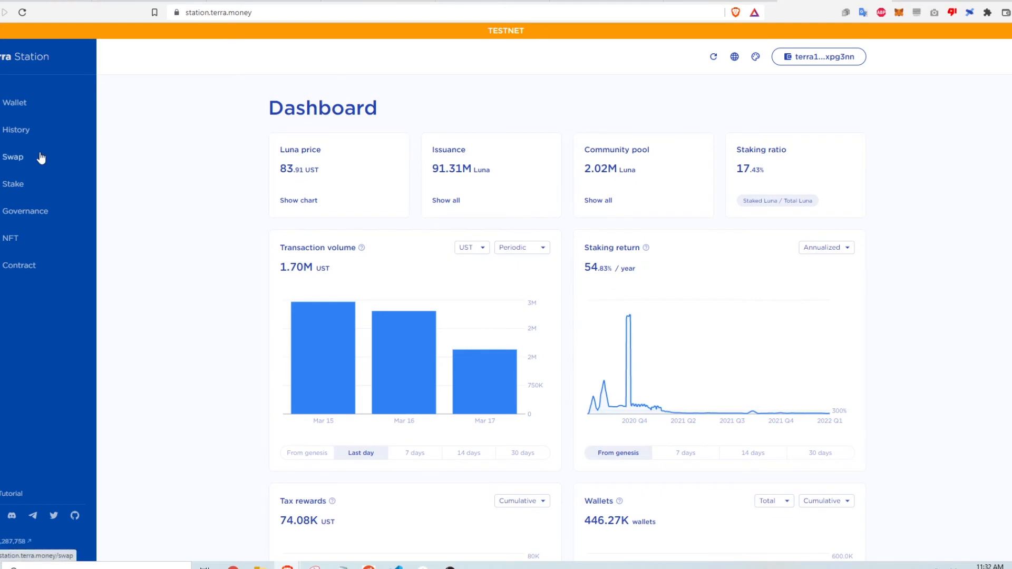
Step: Set up a swap of 1 Luna to UST at the market rate
{"action": "left_click", "coordinate": [13, 157]}
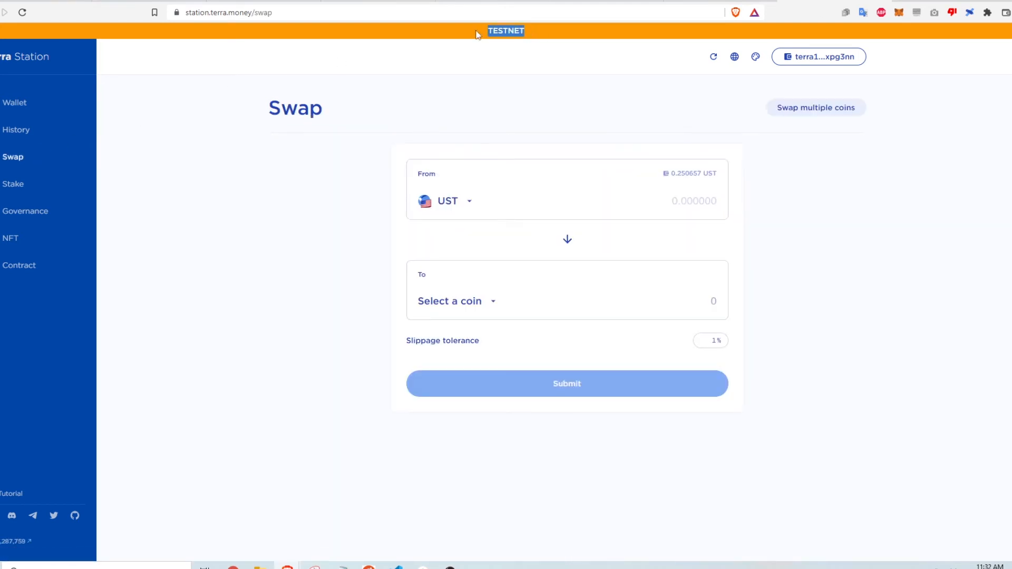
{"action": "left_click", "coordinate": [693, 201]}
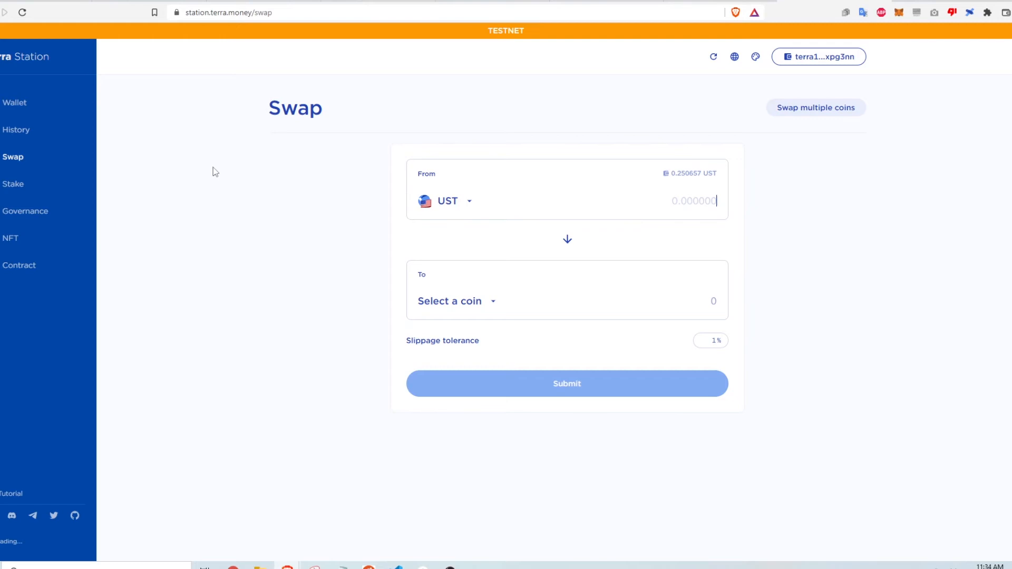
{"action": "left_click", "coordinate": [447, 200]}
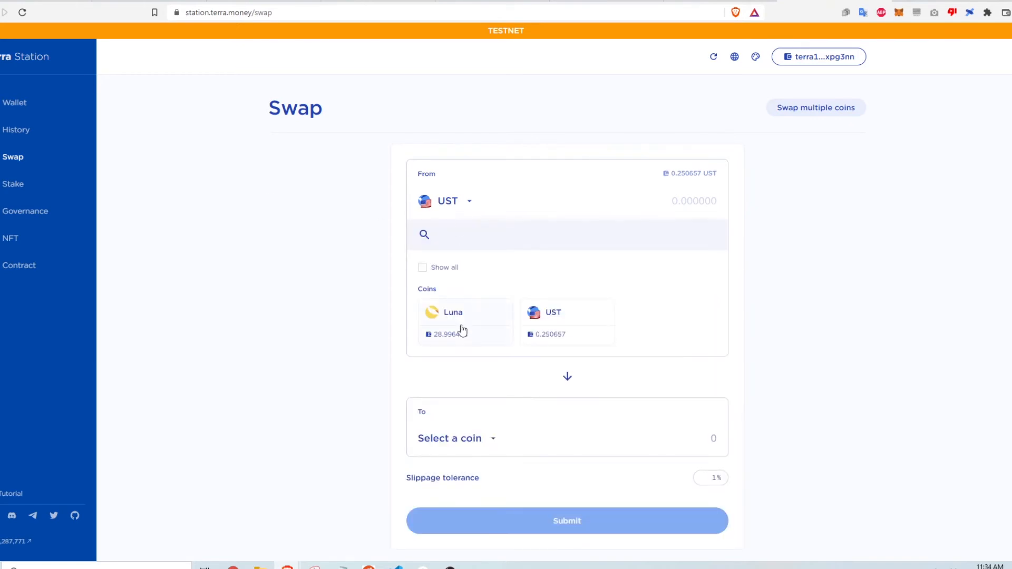
{"action": "left_click", "coordinate": [453, 322]}
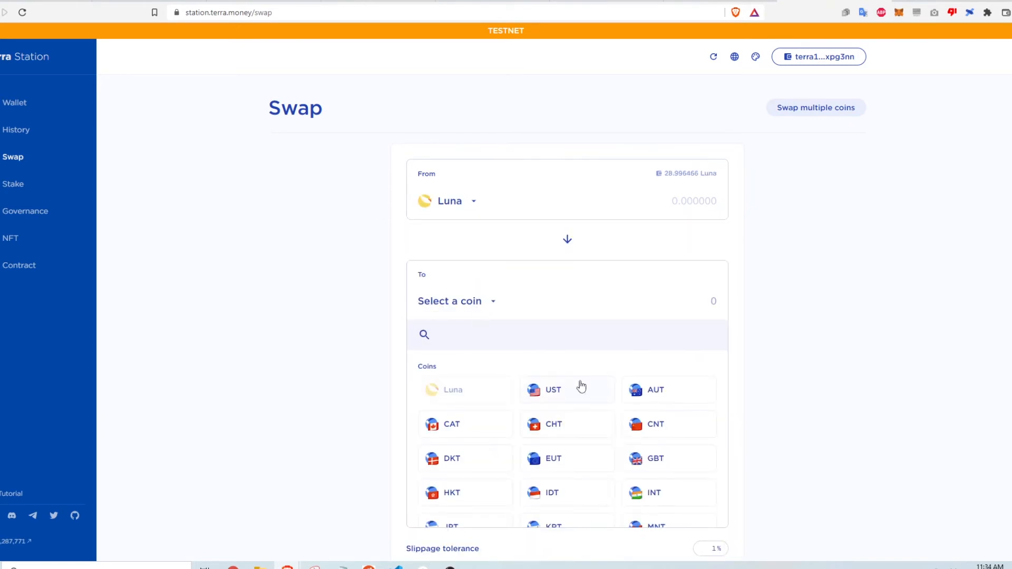
{"action": "left_click", "coordinate": [552, 389]}
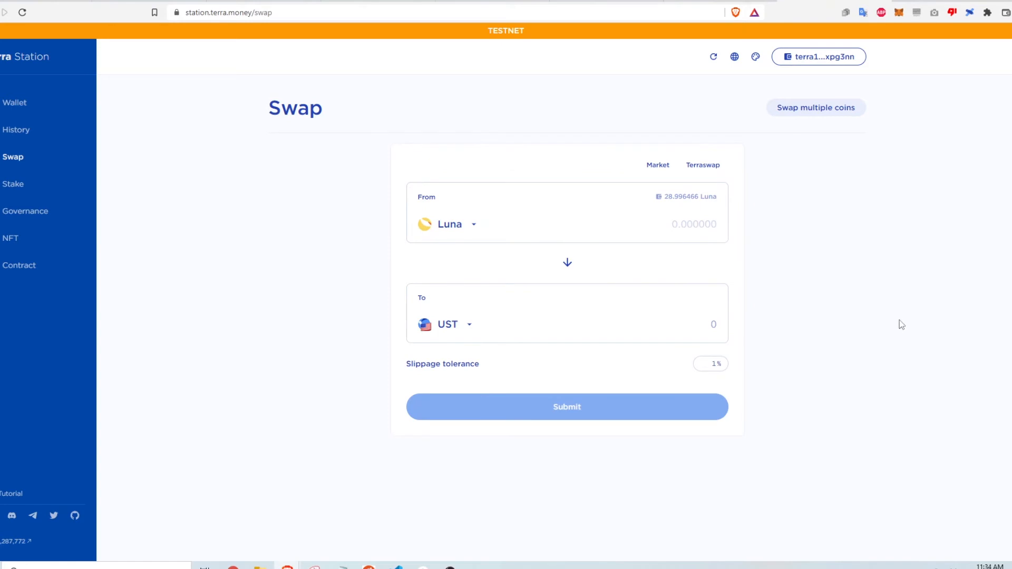
{"action": "type", "text": "1"}
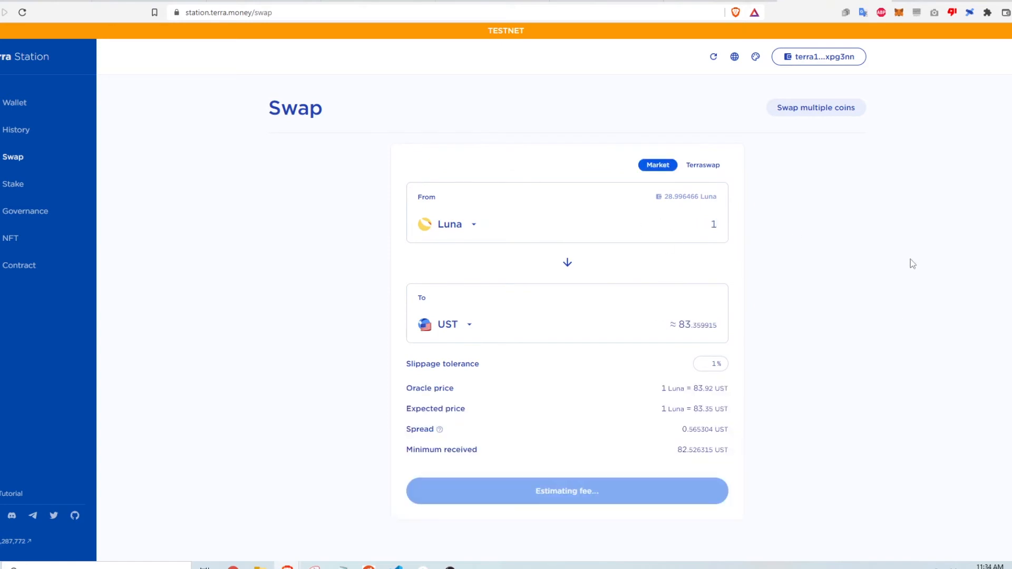
Step: Submit and post the swap transaction, then check the new balances of about 83 UST
{"action": "left_click", "coordinate": [566, 490]}
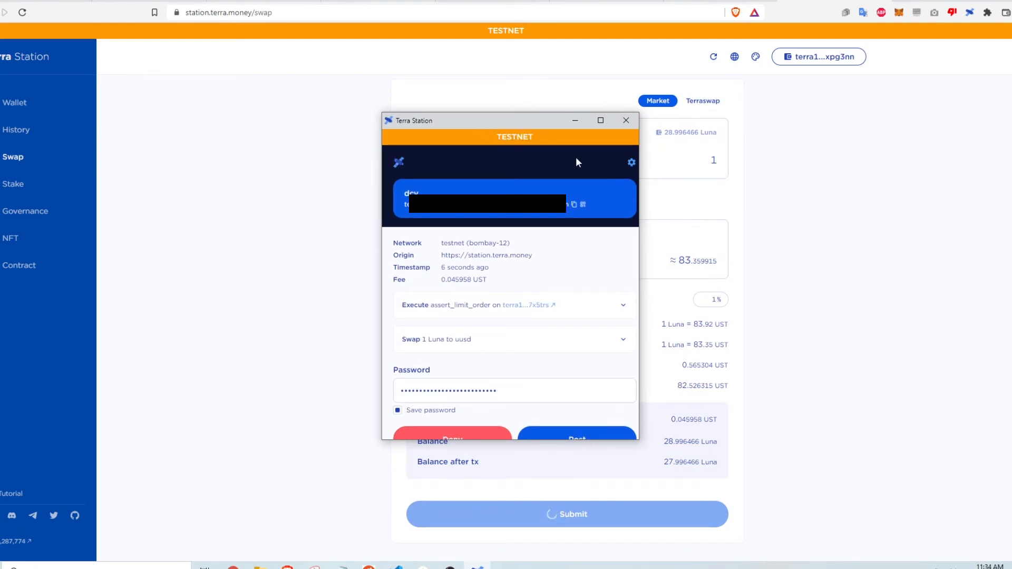
{"action": "left_click", "coordinate": [575, 439]}
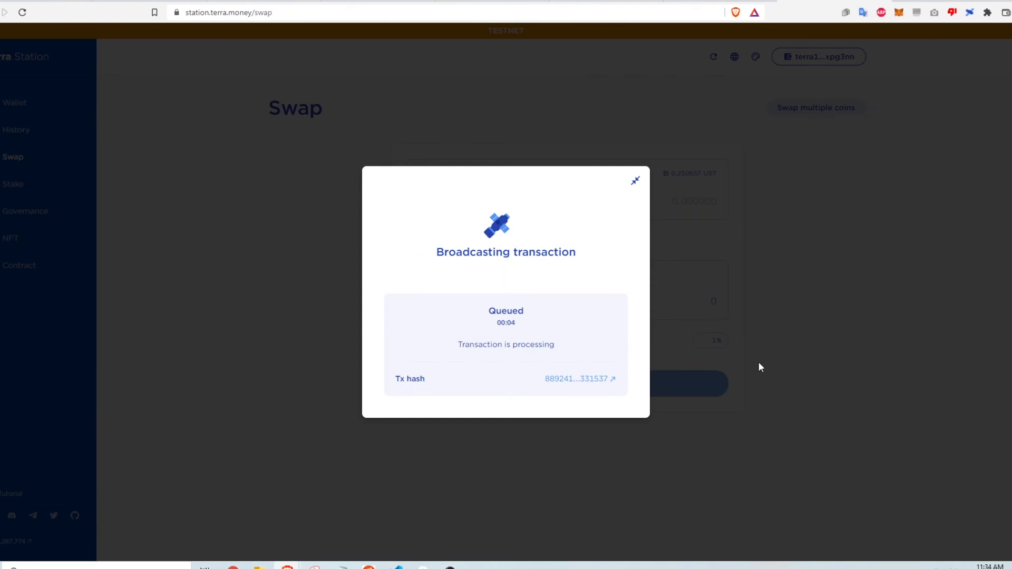
{"action": "left_click", "coordinate": [634, 180]}
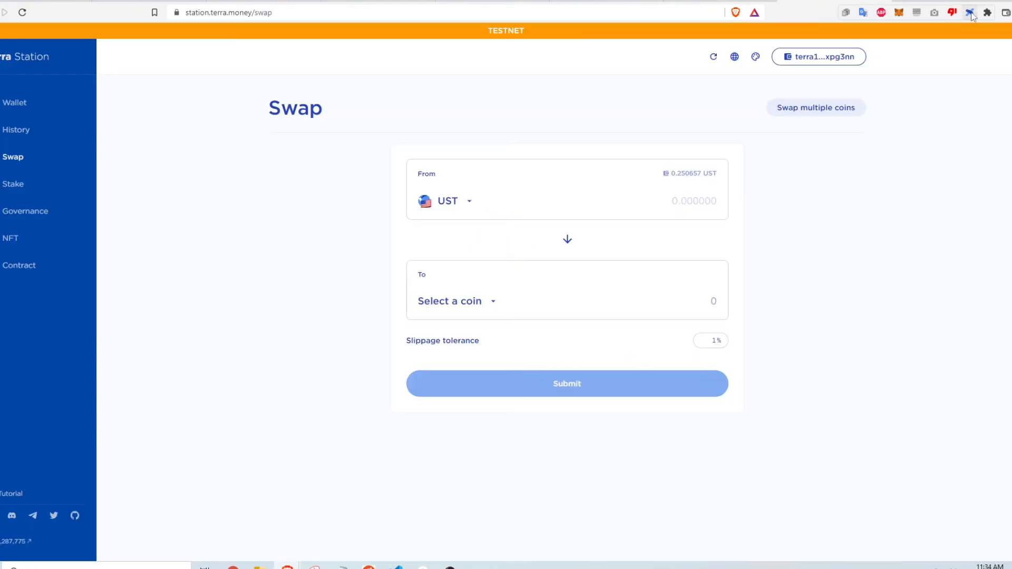
{"action": "left_click", "coordinate": [971, 13]}
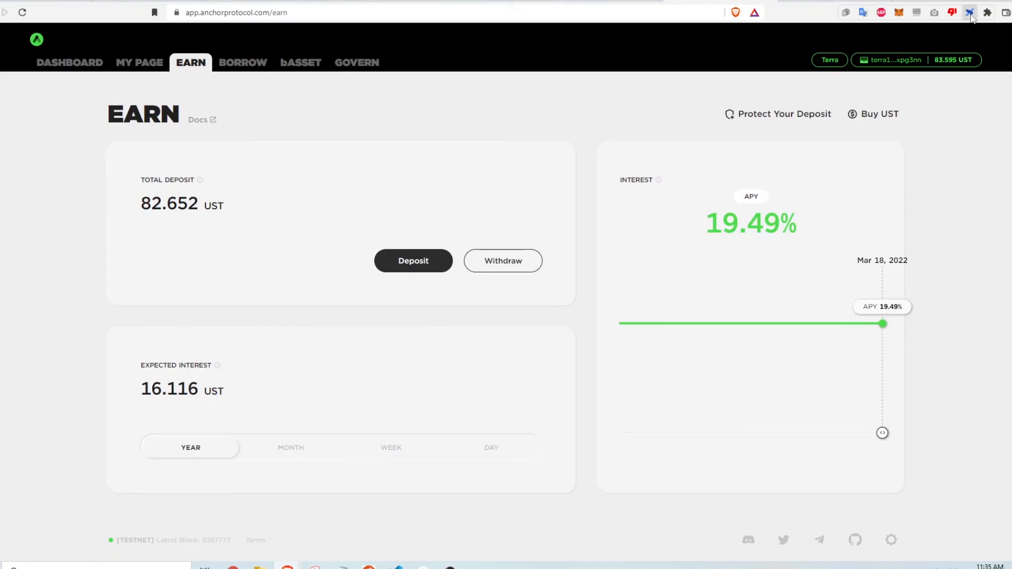
{"action": "left_click", "coordinate": [969, 12]}
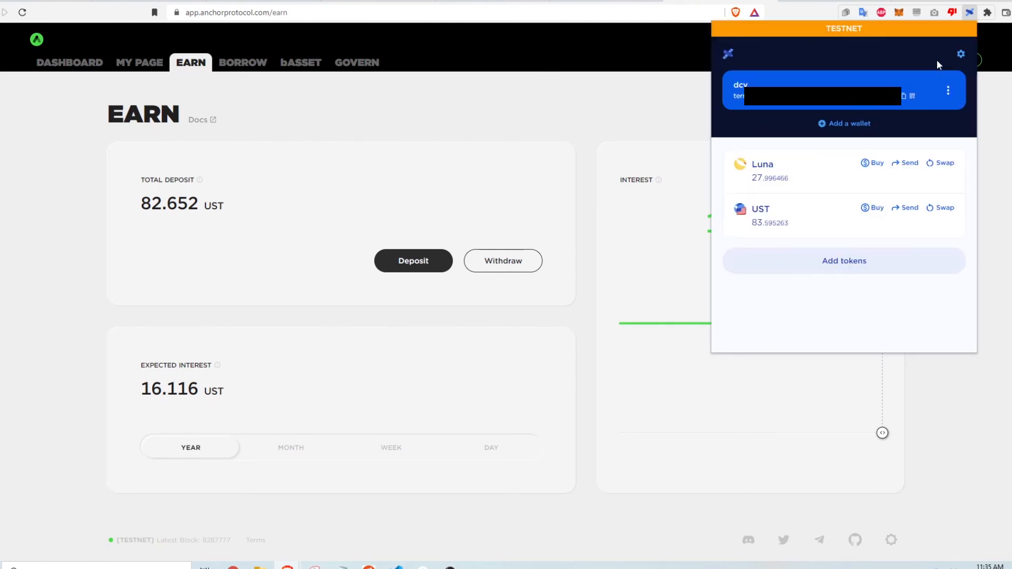
{"action": "left_click", "coordinate": [395, 247]}
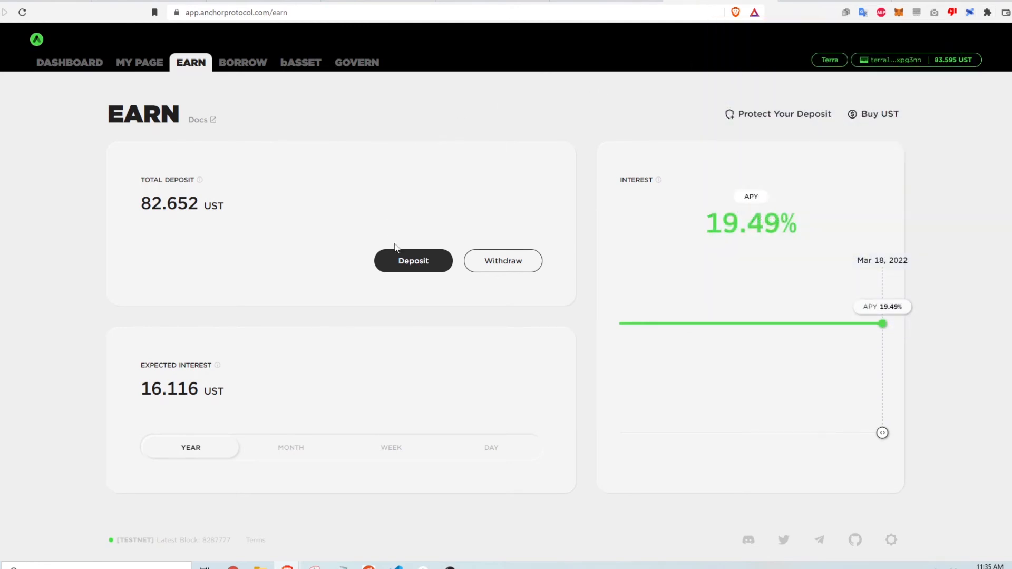
Step: Deposit the maximum available UST into Anchor Earn, bringing the total to about 165.75 UST
{"action": "left_click", "coordinate": [413, 260]}
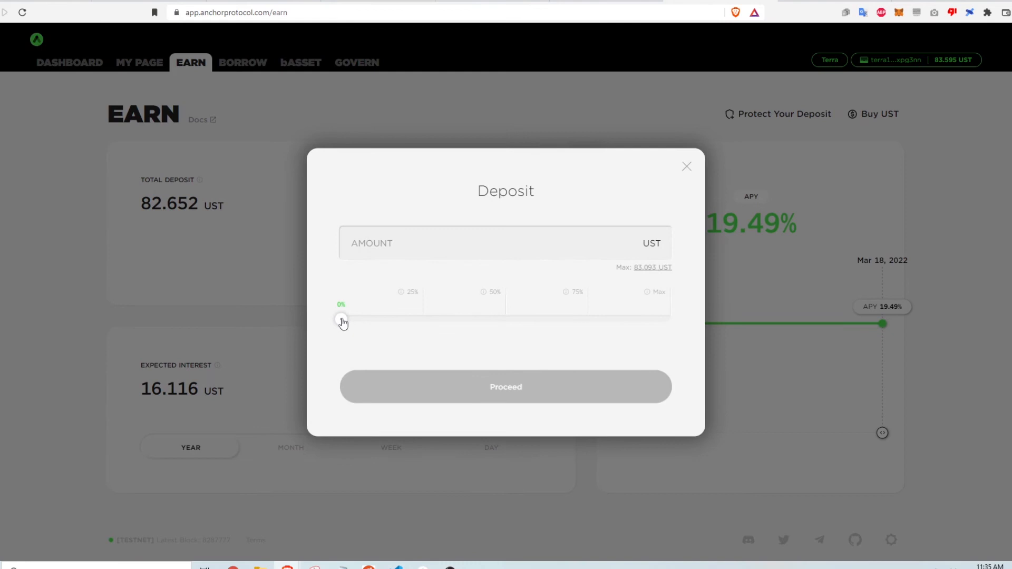
{"action": "left_click", "coordinate": [658, 291]}
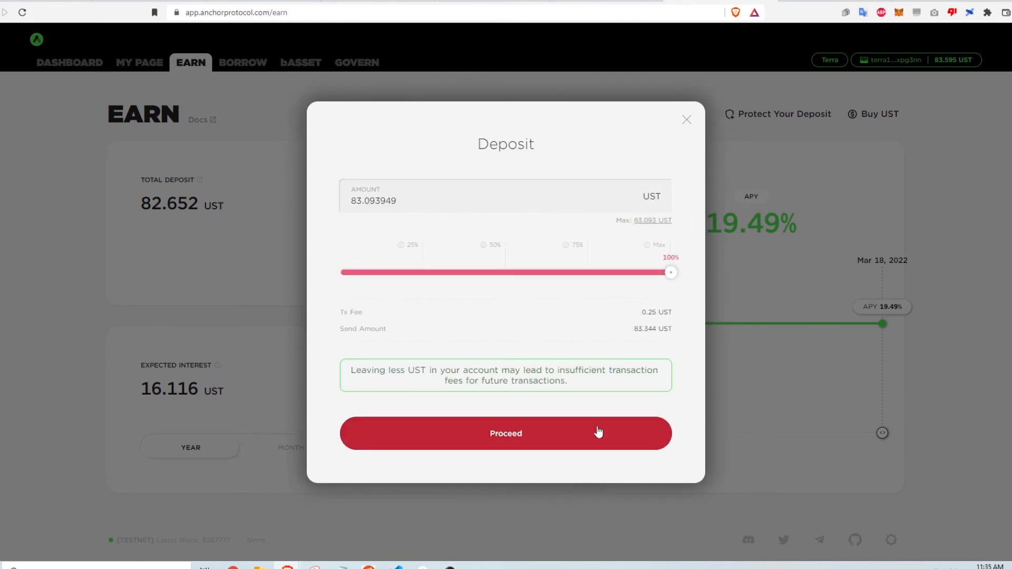
{"action": "left_click", "coordinate": [505, 433]}
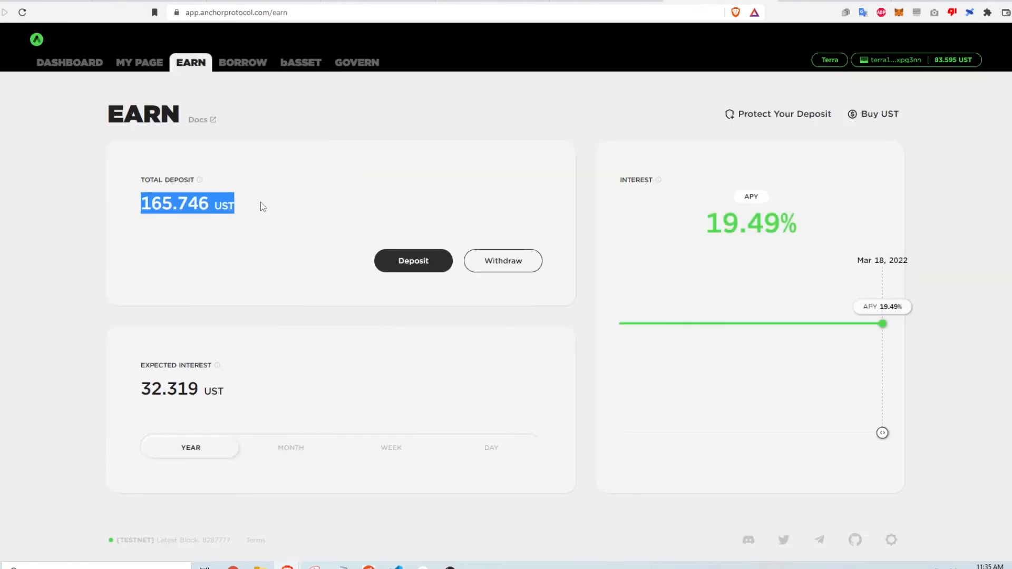
{"action": "left_click", "coordinate": [274, 206]}
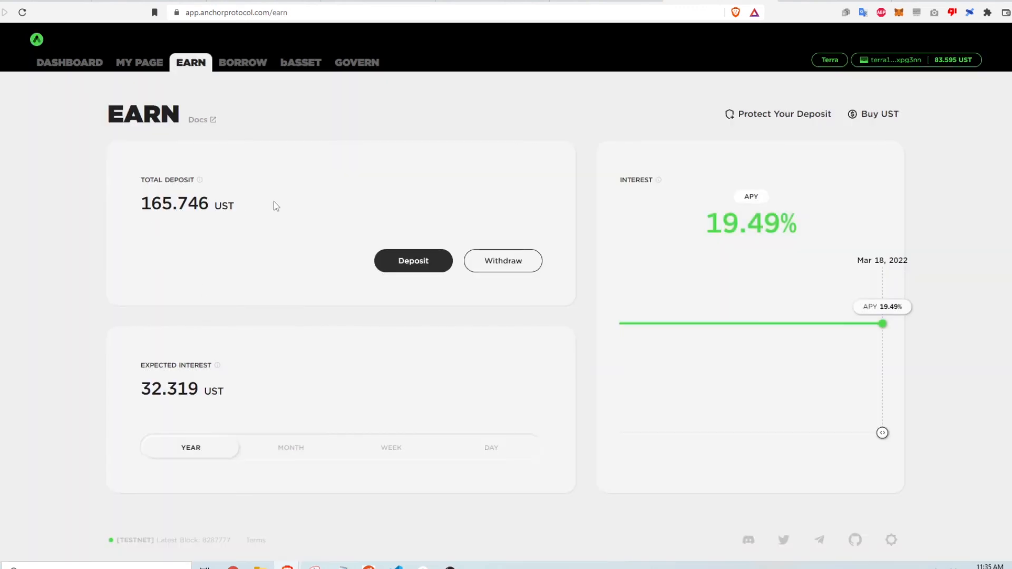
{"action": "mouse_move", "coordinate": [344, 199]}
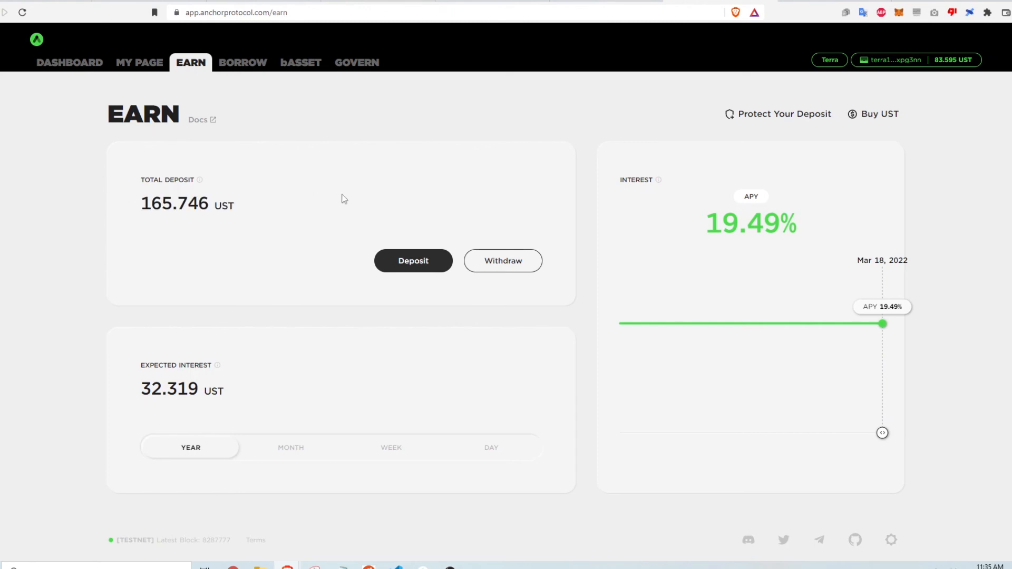
{"action": "mouse_move", "coordinate": [281, 363]}
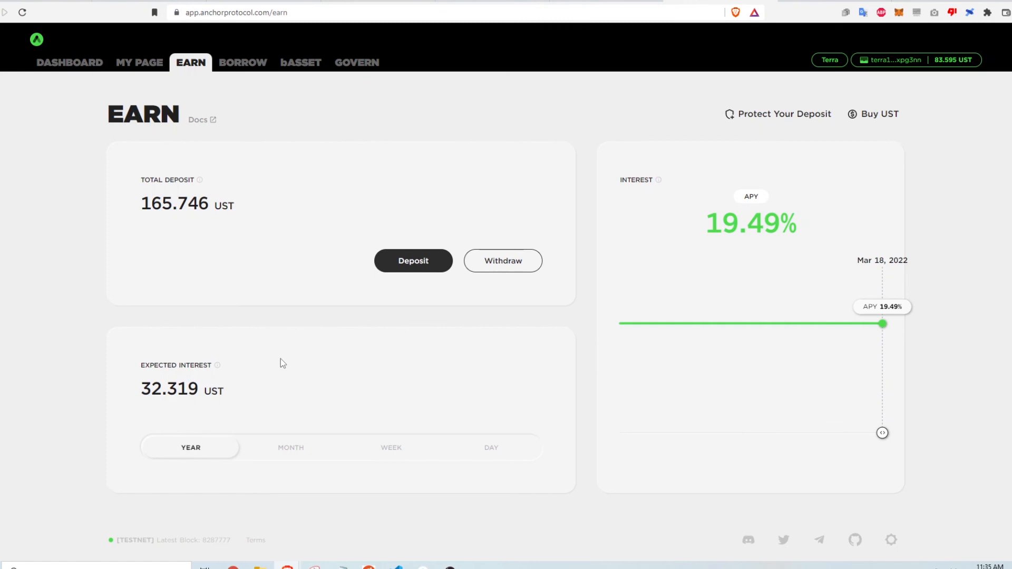